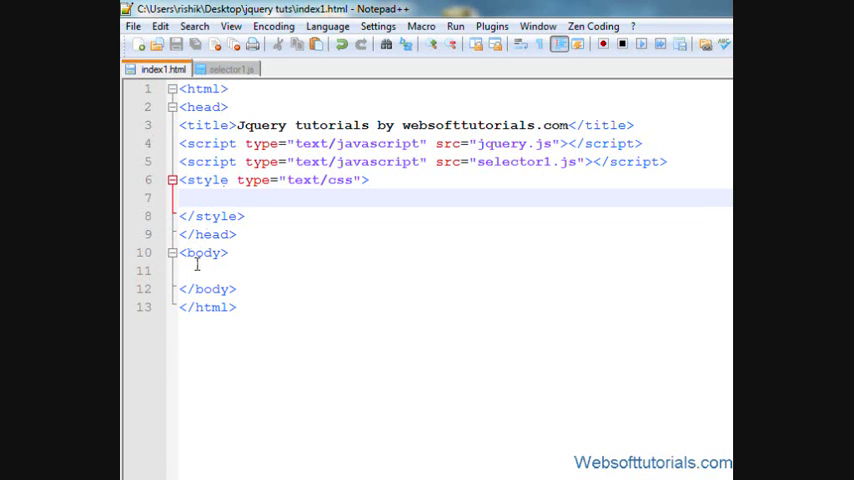
Step: Add an input button with value "Fadein" and a <p class="one"></p> paragraph to the body
type("<")
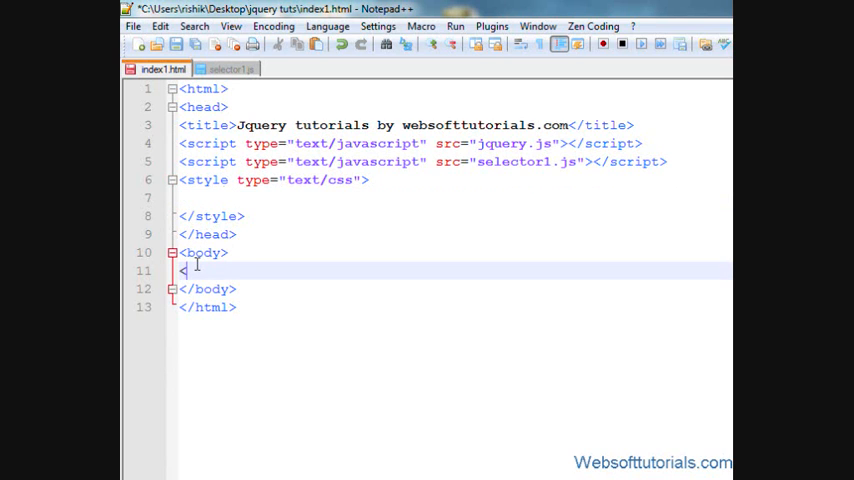
type("input type=\"button\" value=\"\" />")
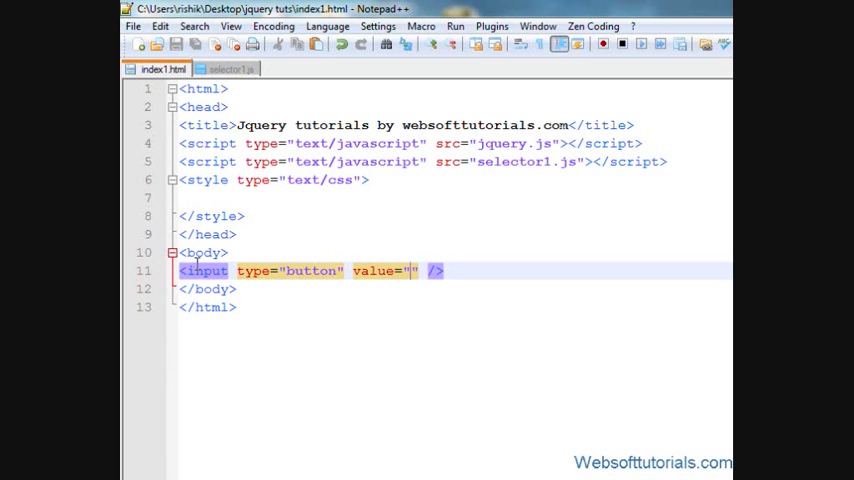
type("Fadein")
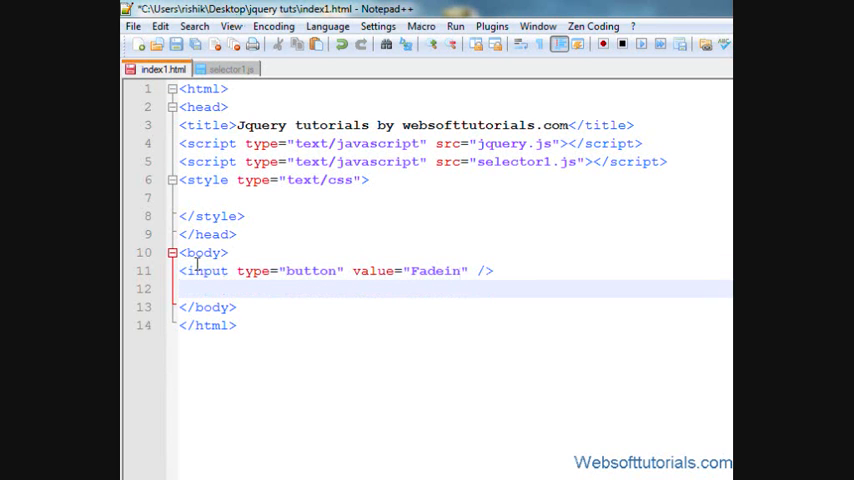
type("<p></p>")
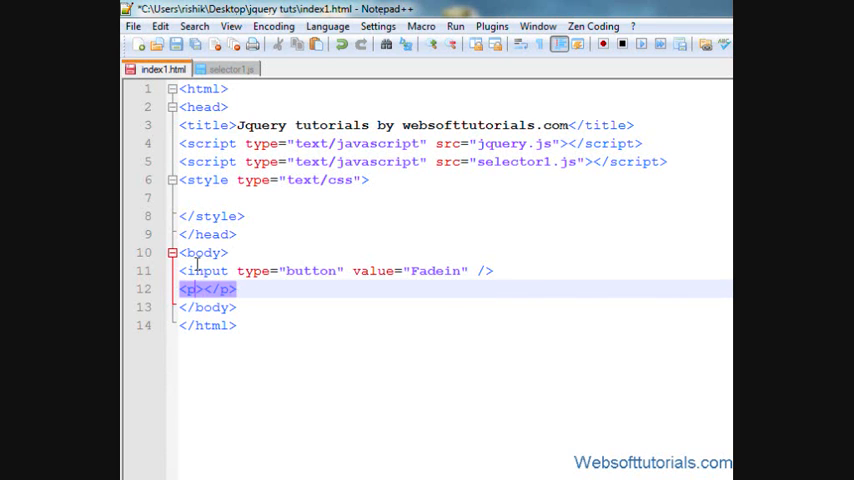
type("class=\"one")
left_click(454, 196)
type(".one")
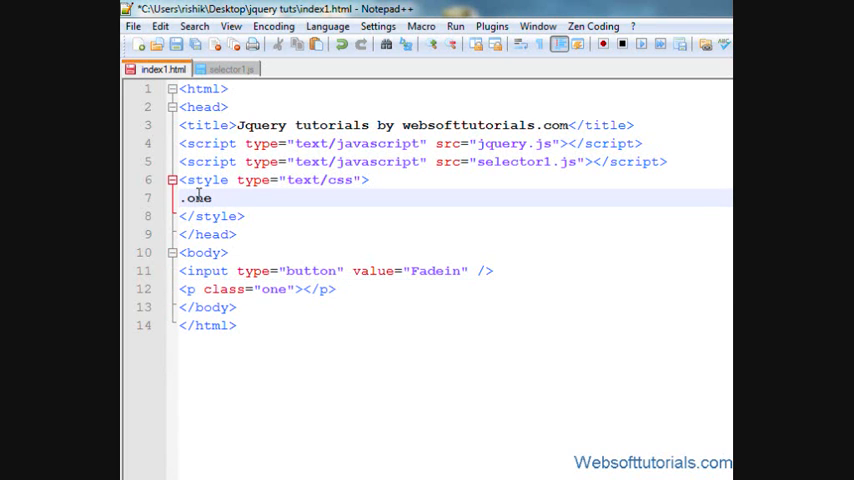
Step: Write the .one rule: width 200px, height 120px, background red, display none
type("{")
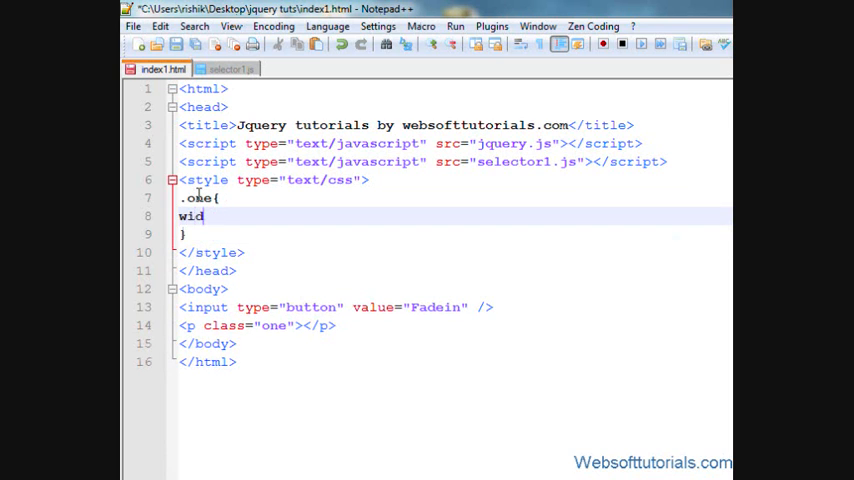
type("th:200px;")
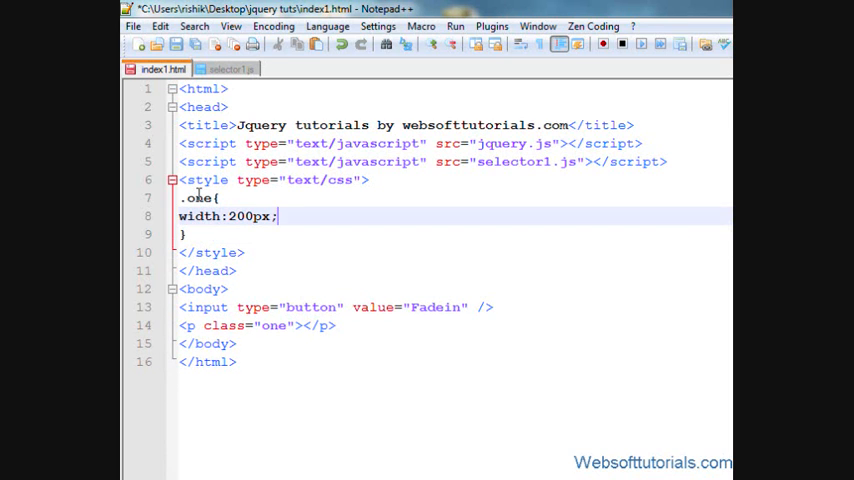
type("height:")
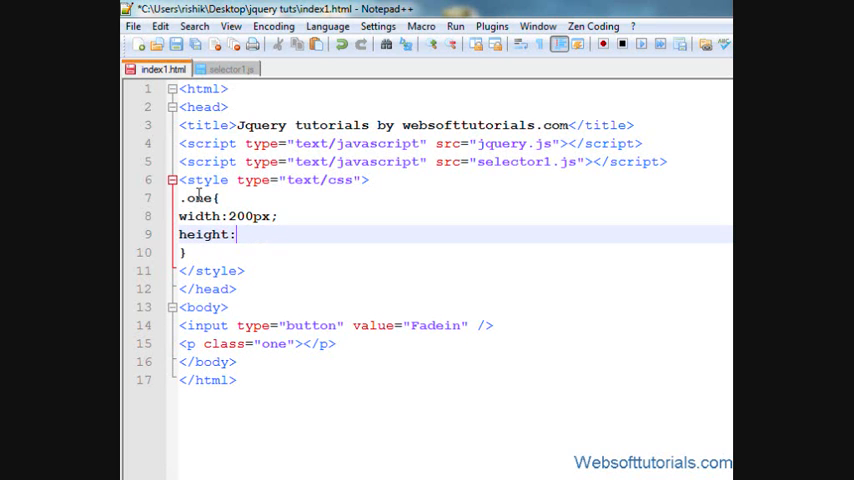
type("120px;")
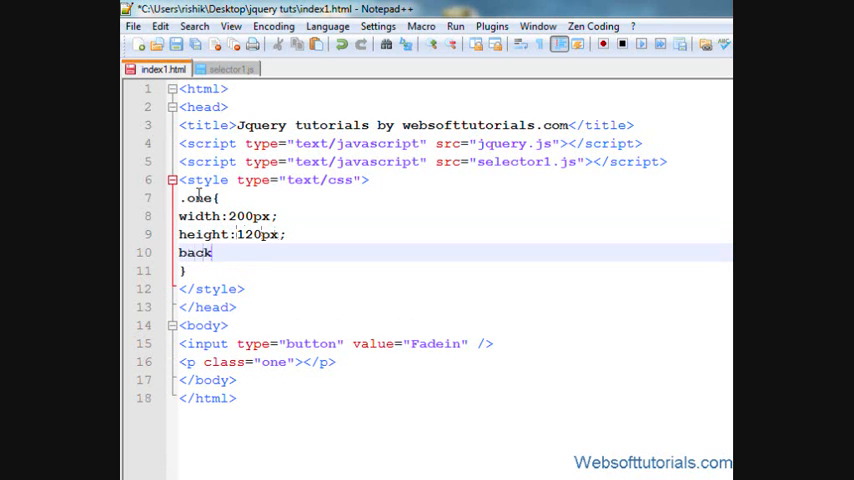
type("ground:r")
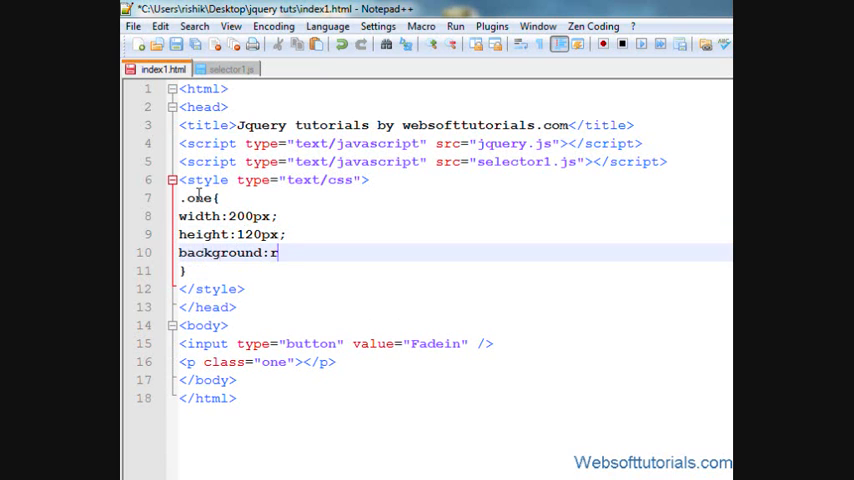
type("ed;")
type("dis")
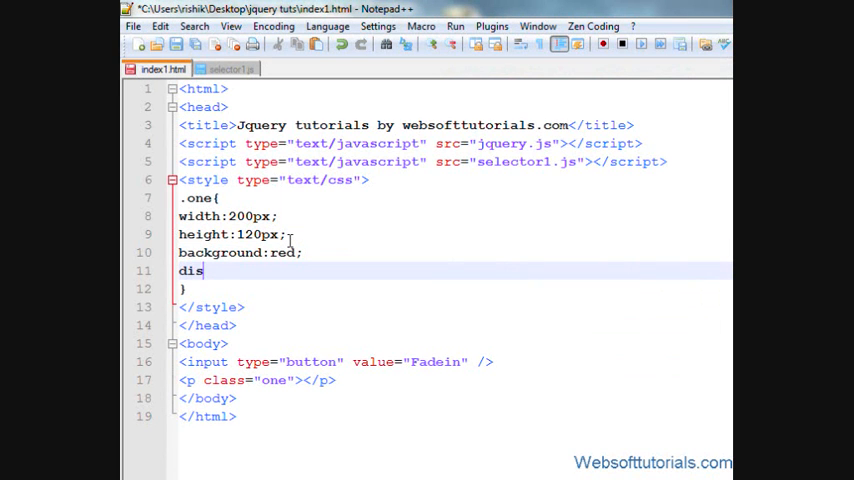
type("play:")
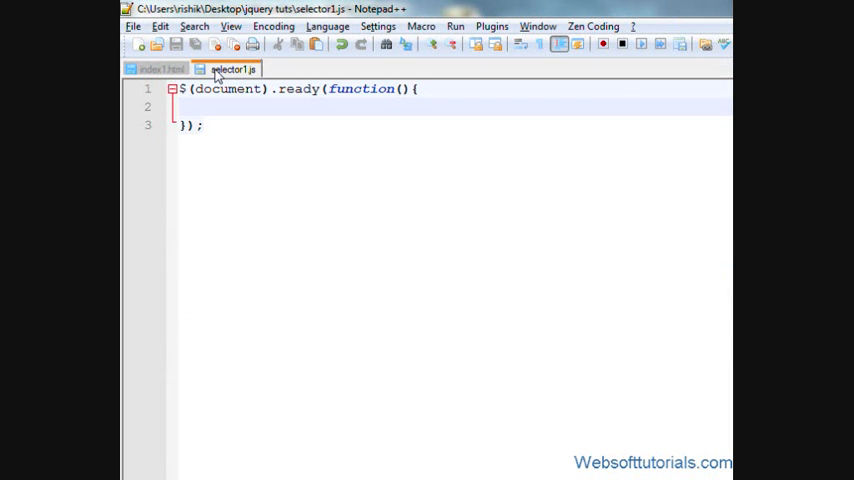
Step: Begin a $ call in selector1.js and give the Fadein button id="click" in index1.html
type("$")
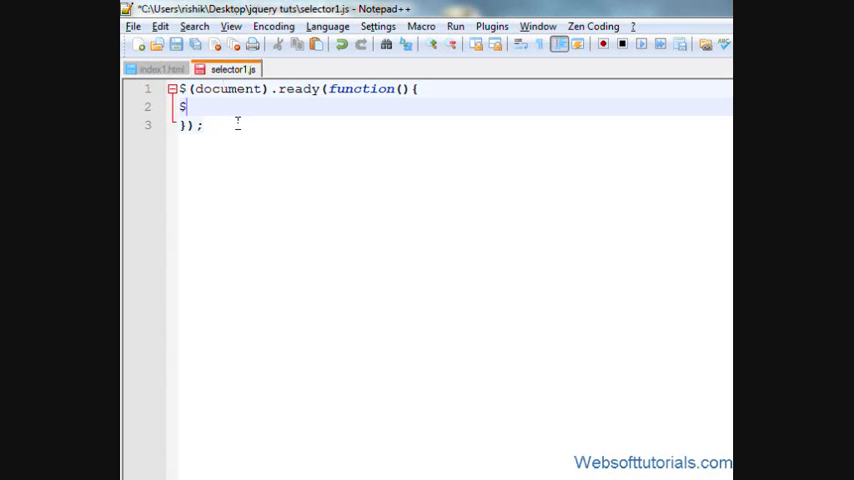
left_click(160, 68)
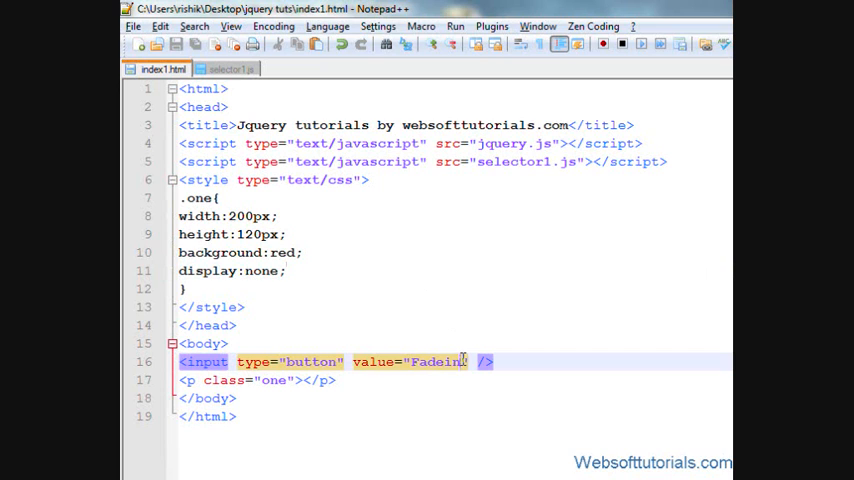
type("\"")
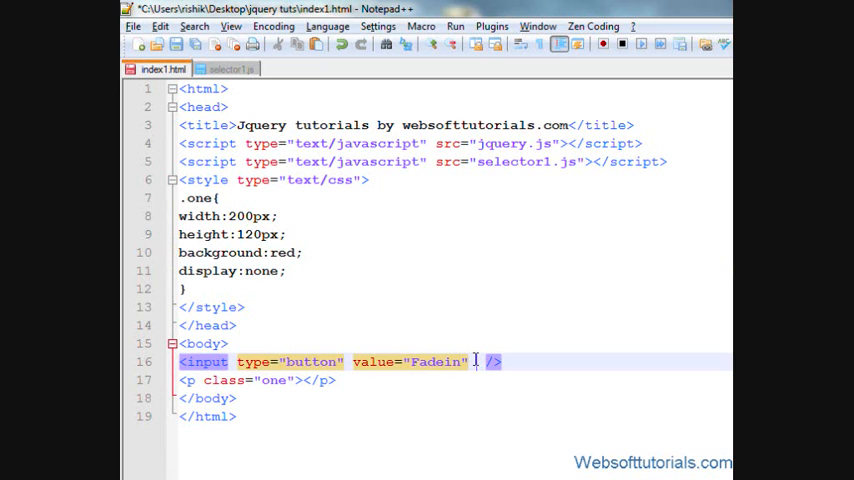
type("id=\"\"")
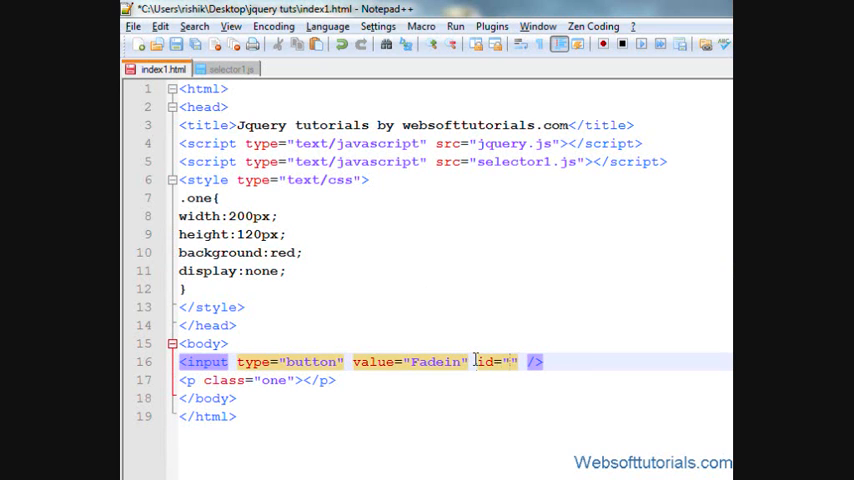
type("click")
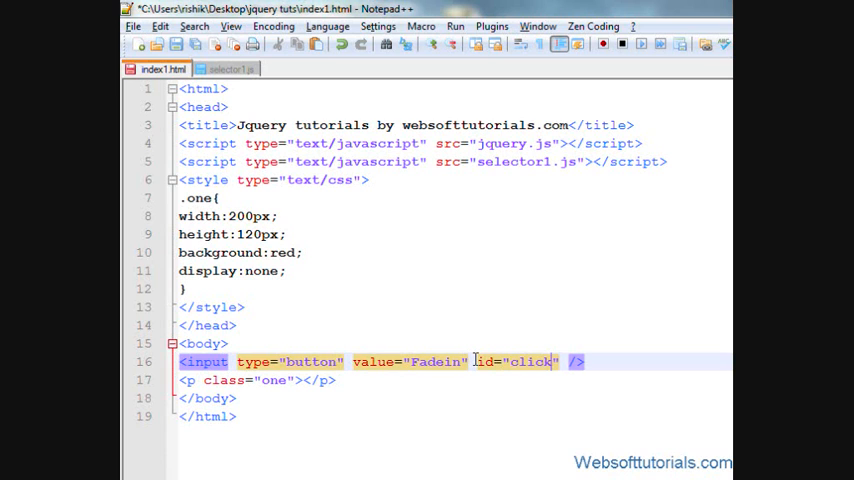
left_click(230, 68)
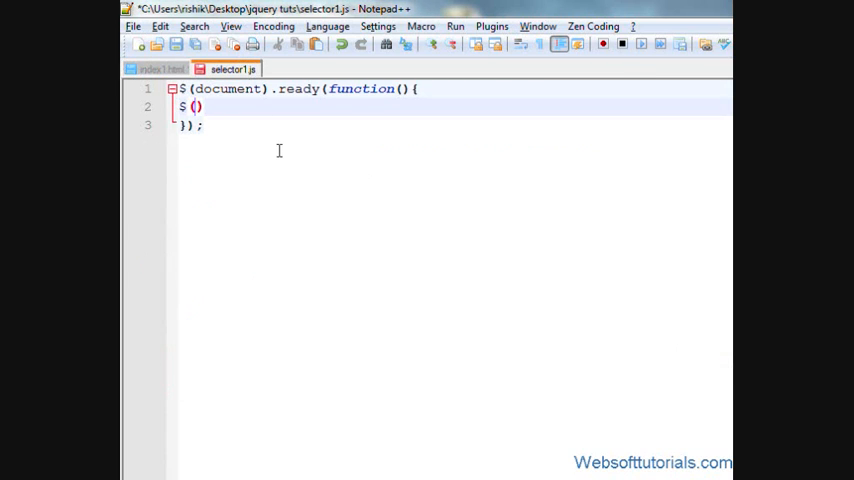
Step: Bind a click handler function to $('#clickme'), checking the button id in index1.html
type("'#'")
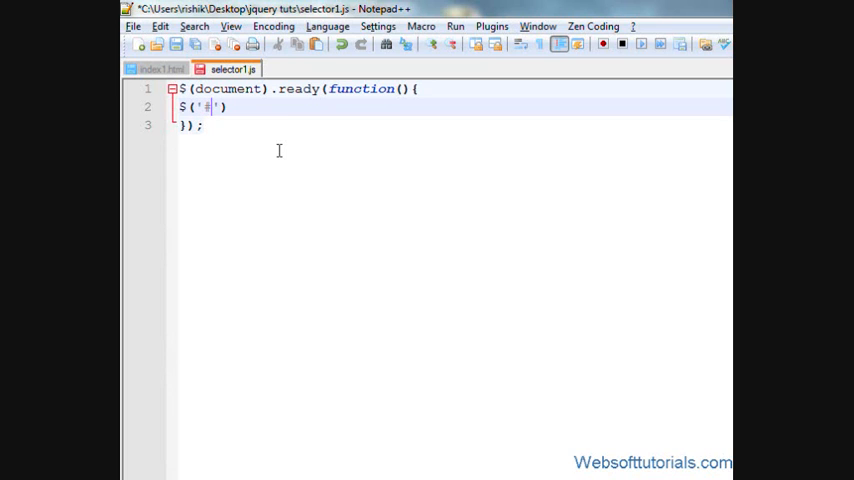
type("clickme")
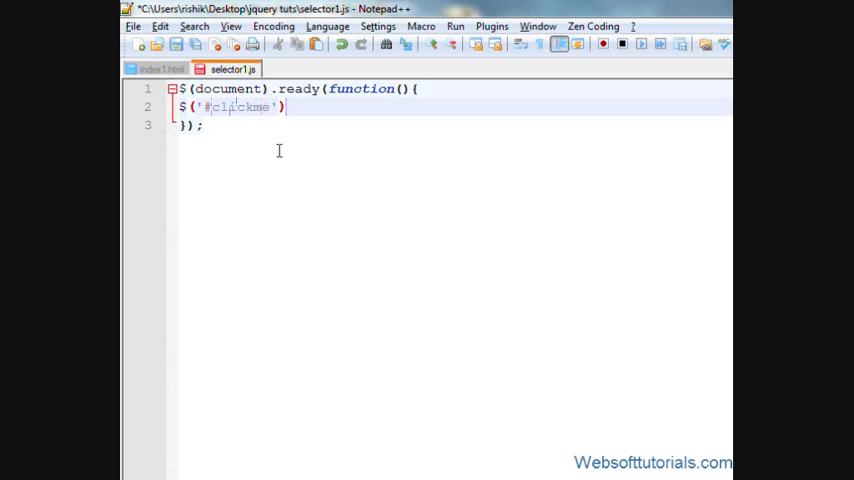
type(".click();")
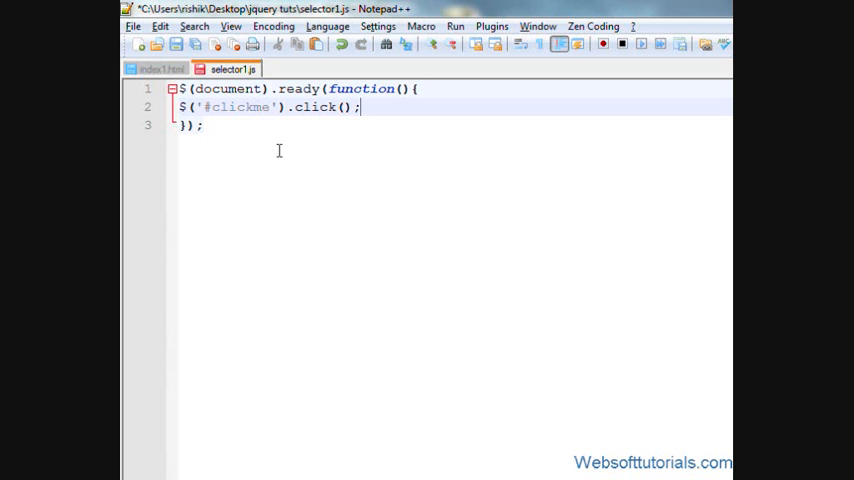
left_click(158, 68)
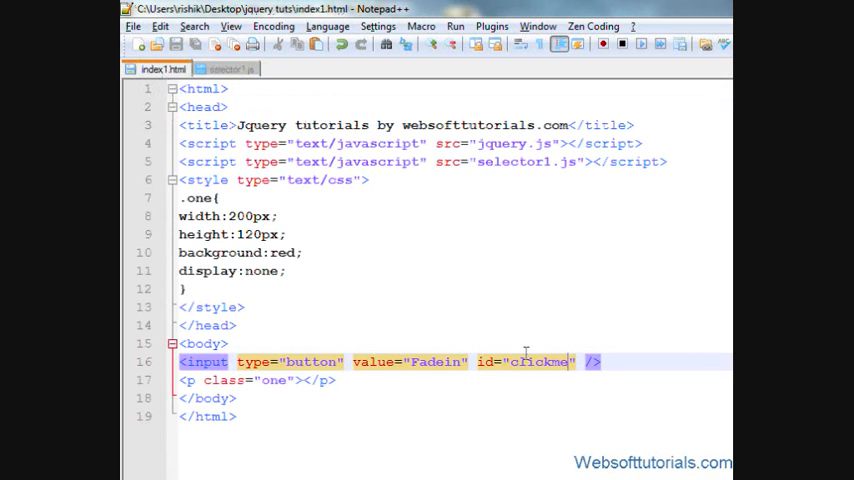
left_click(230, 68)
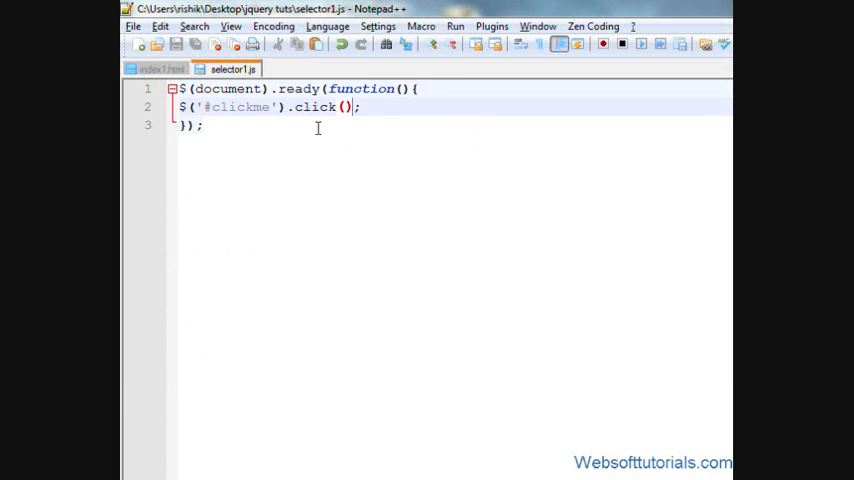
type("function(")
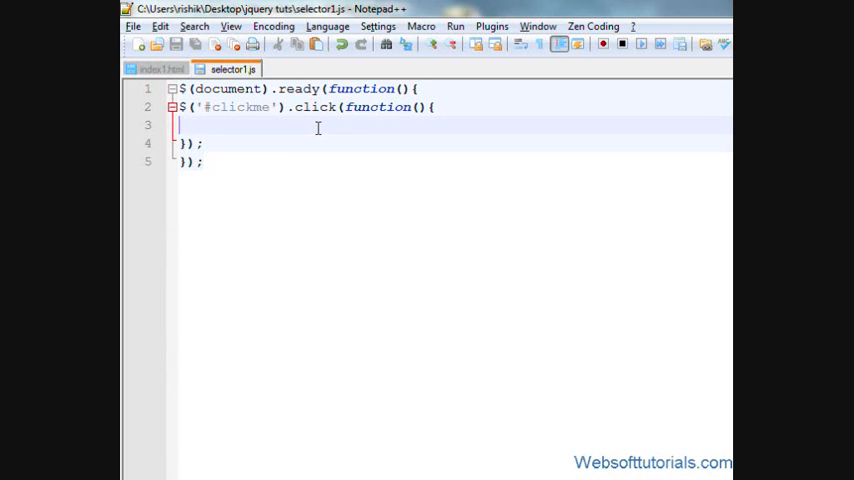
Step: Inside the handler, fade in $('p.one') over 4000 milliseconds
type("$('')")
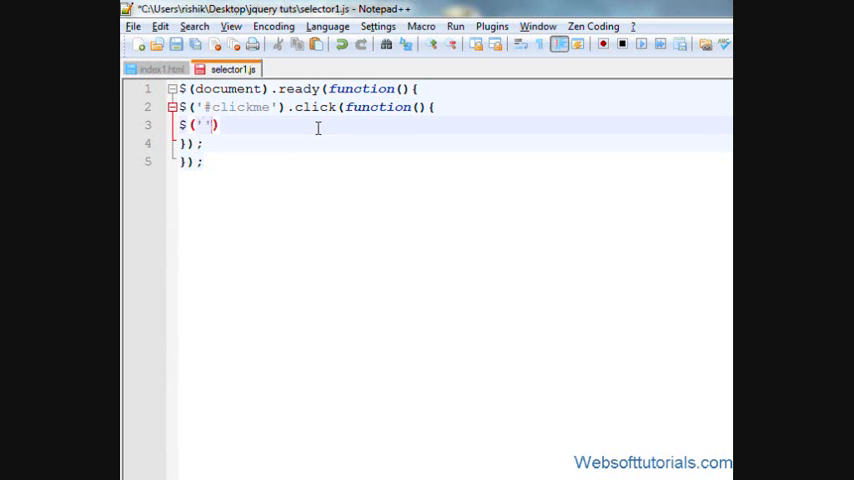
type("p.one")
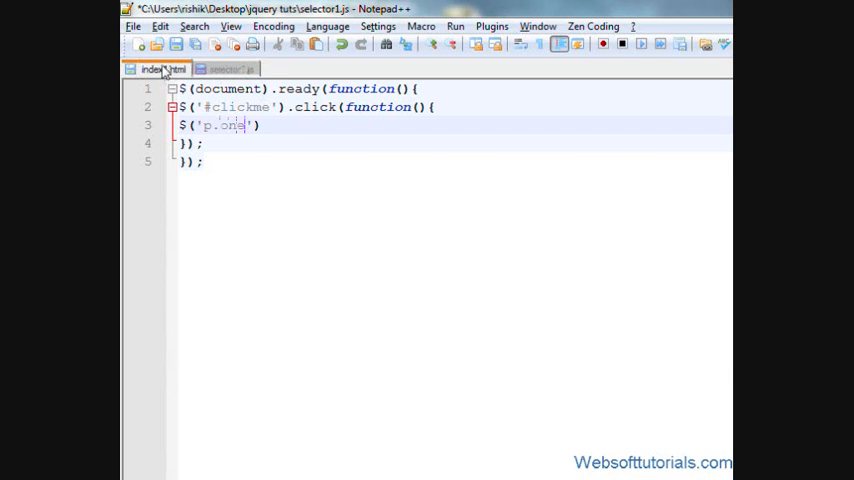
left_click(160, 68)
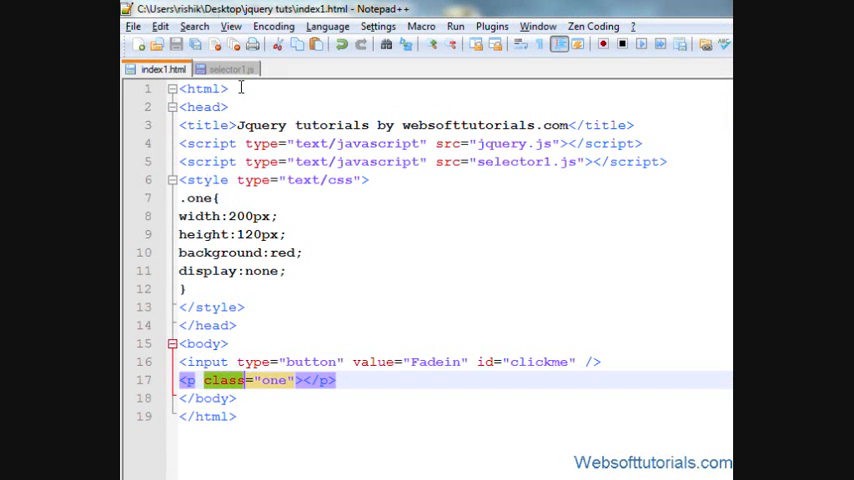
left_click(228, 68)
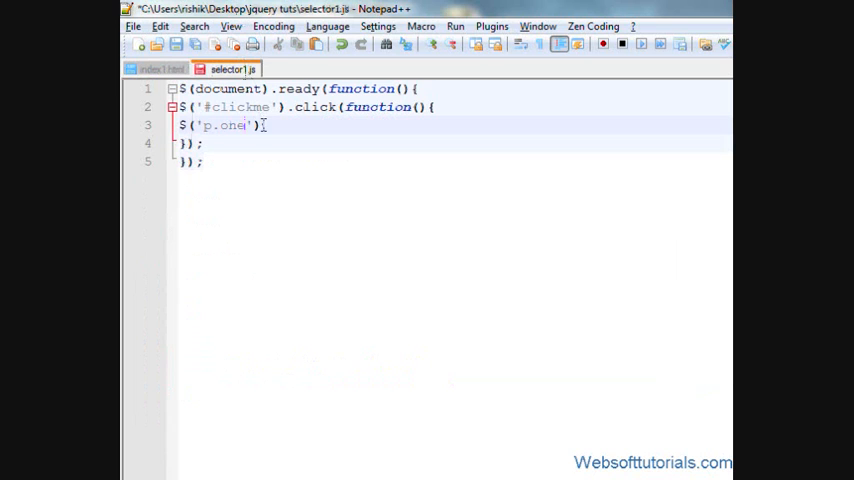
type(".fadeIn")
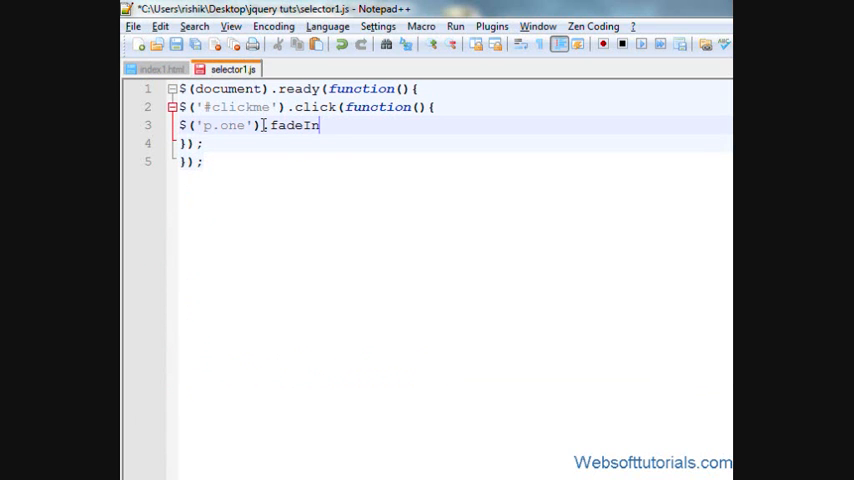
type("();")
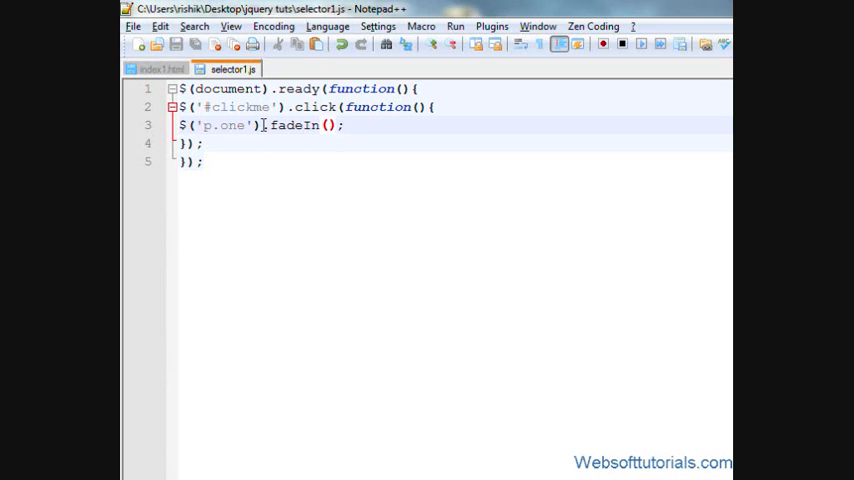
type("4")
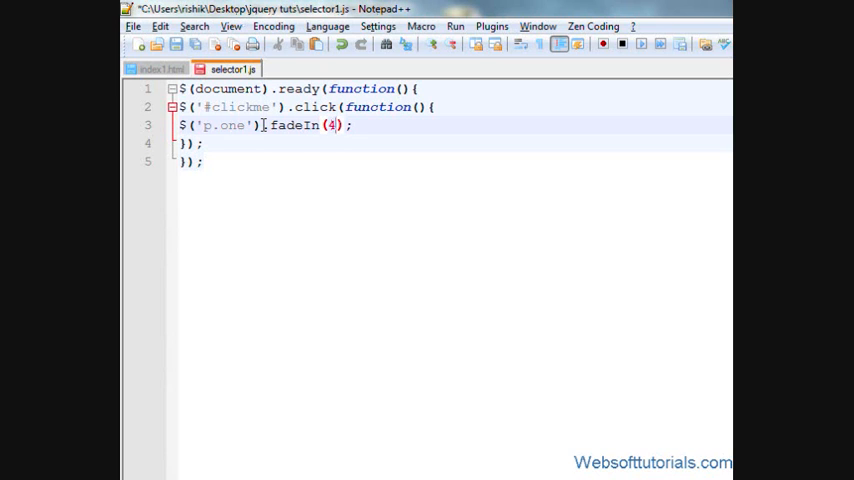
type("000")
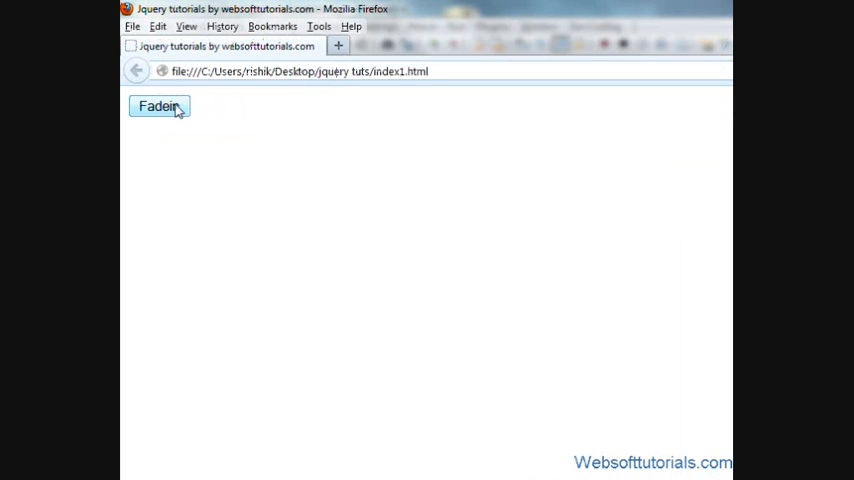
left_click(158, 108)
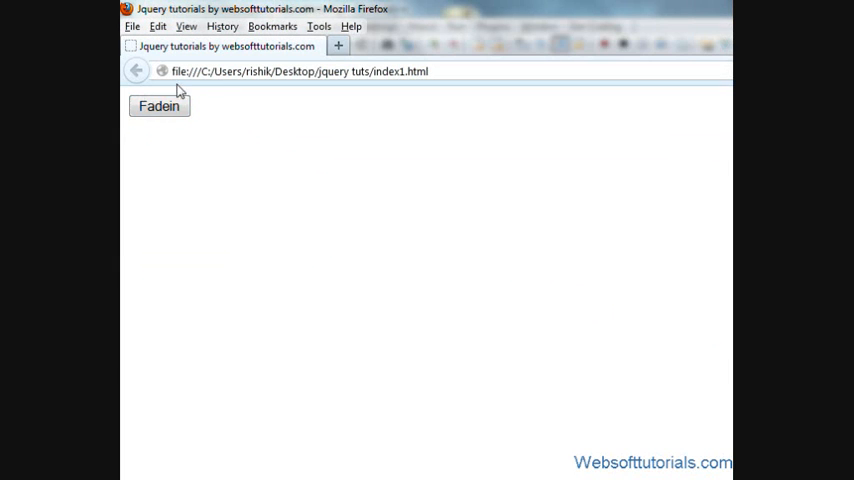
left_click(160, 106)
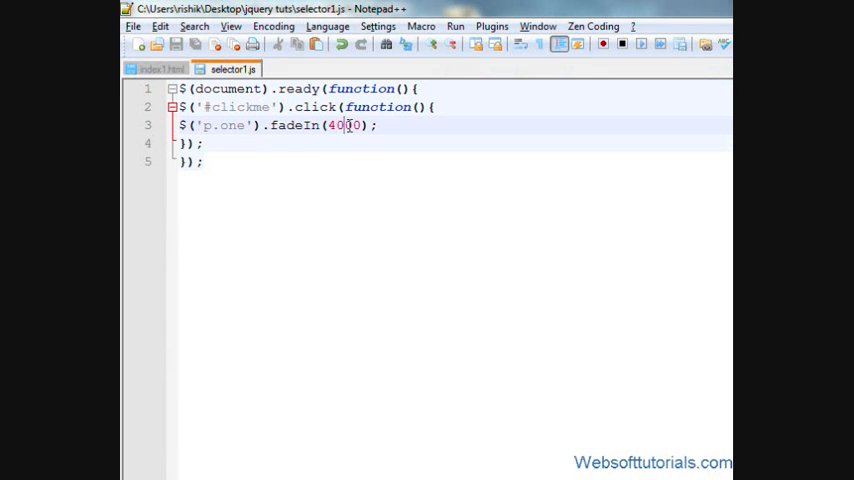
Step: Replace the fadeIn duration 4000 with the quoted "fast" speed keyword
type("\"\"")
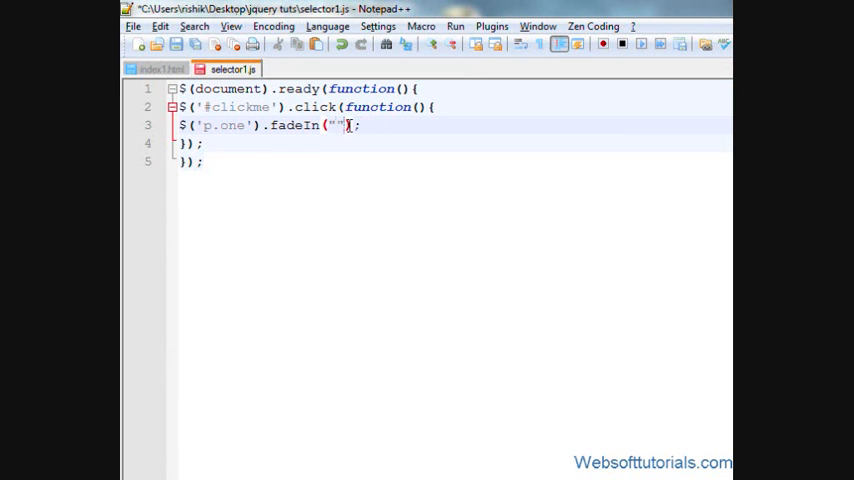
type("fast")
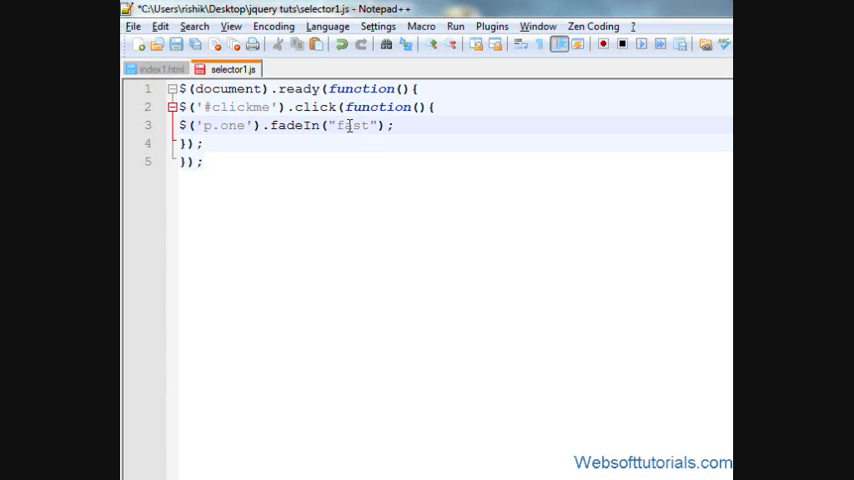